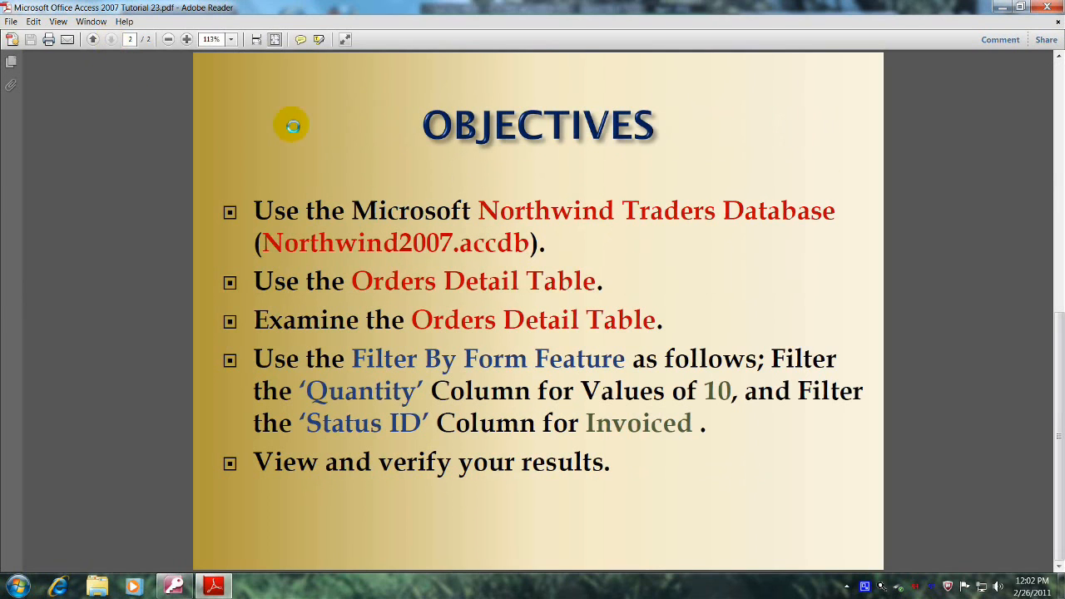
mouse_move(587, 129)
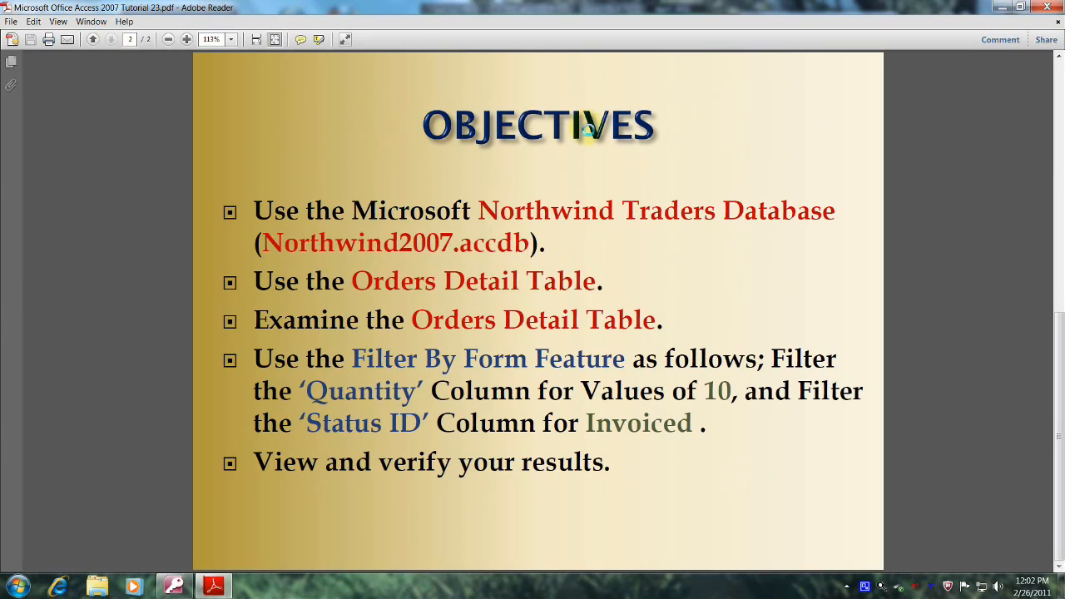
mouse_move(282, 195)
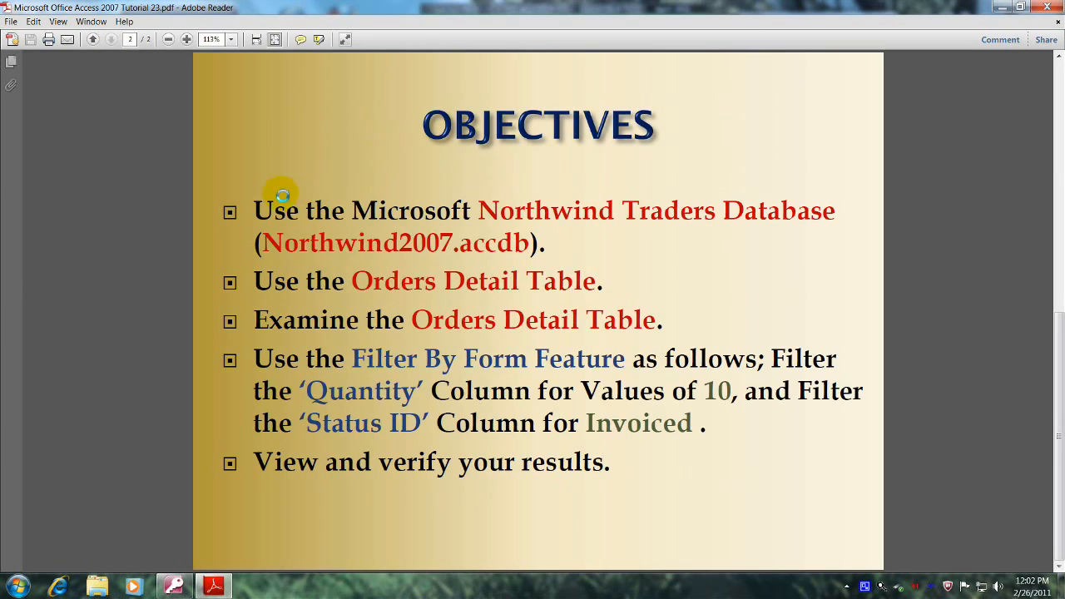
mouse_move(574, 215)
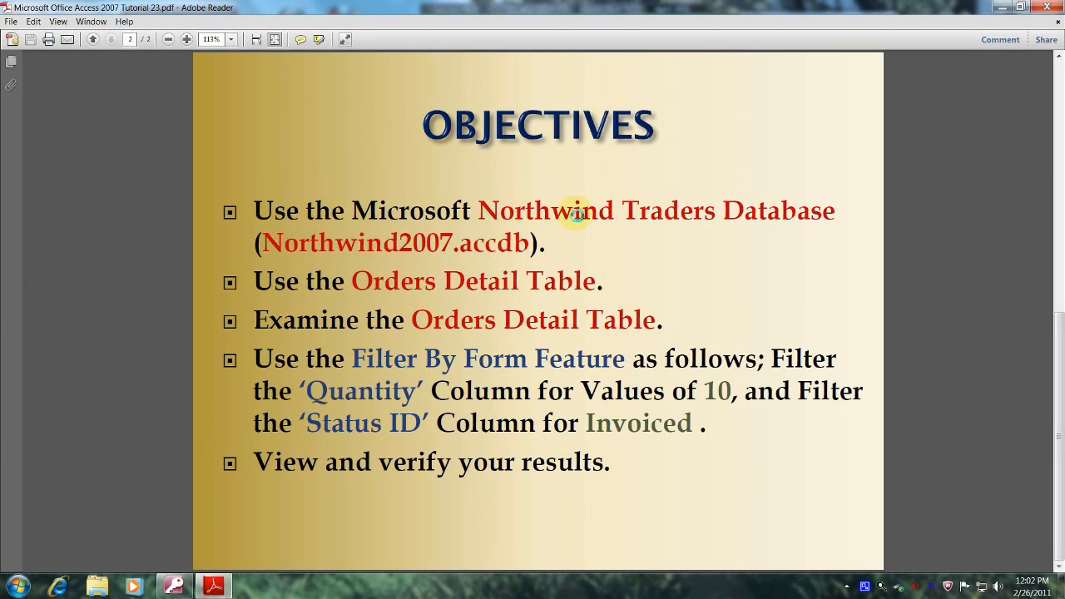
mouse_move(671, 215)
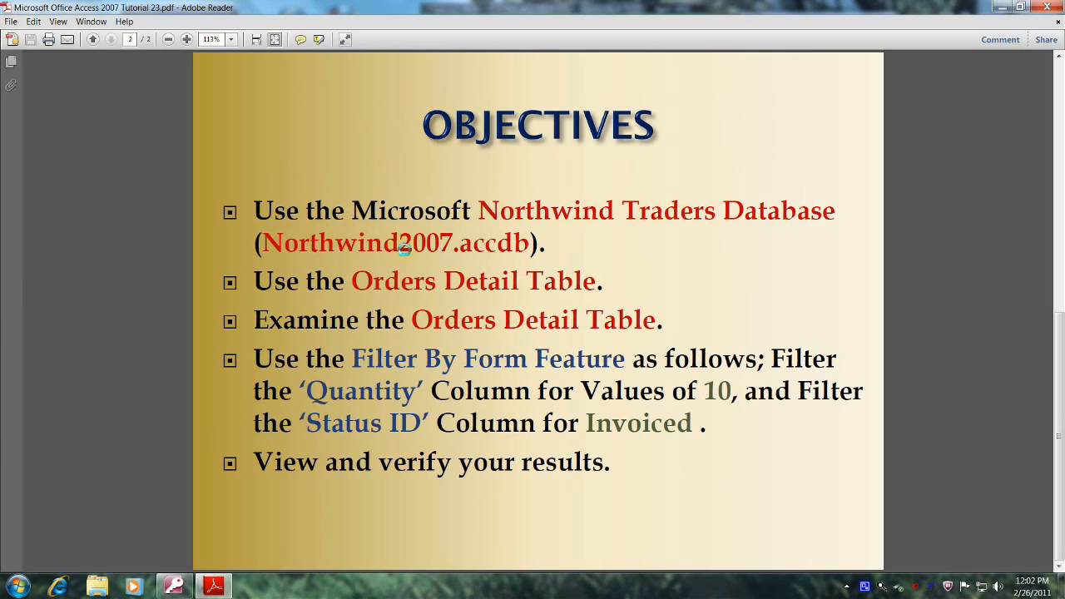
mouse_move(470, 244)
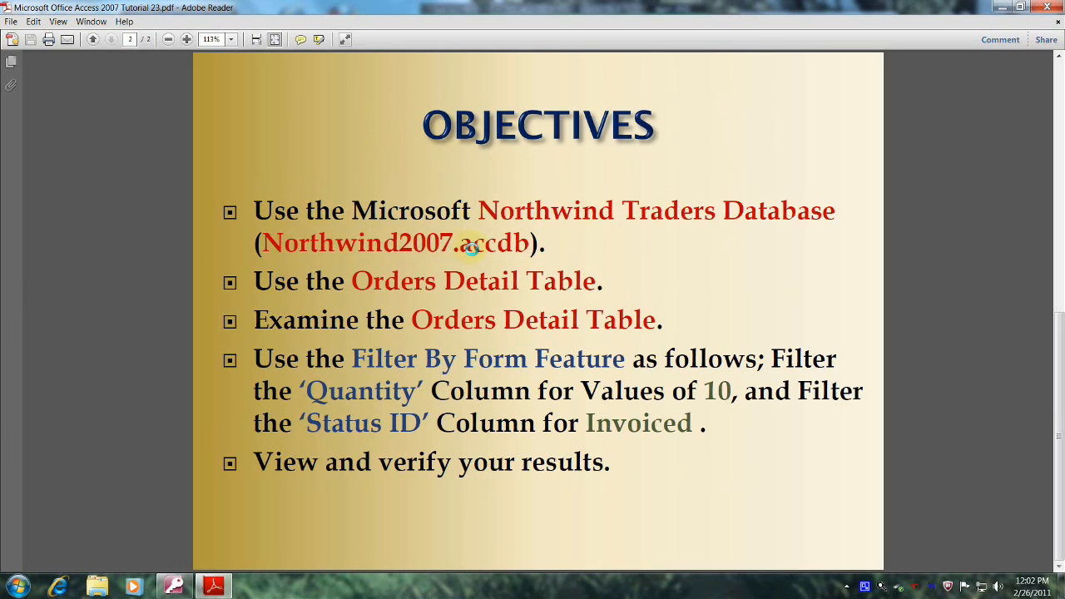
mouse_move(391, 251)
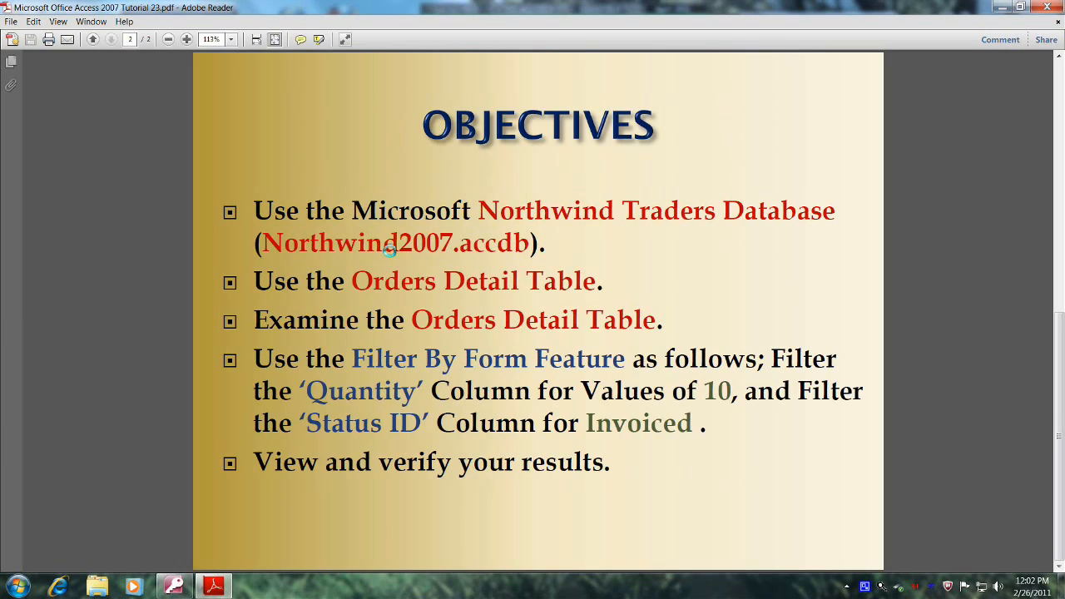
mouse_move(552, 281)
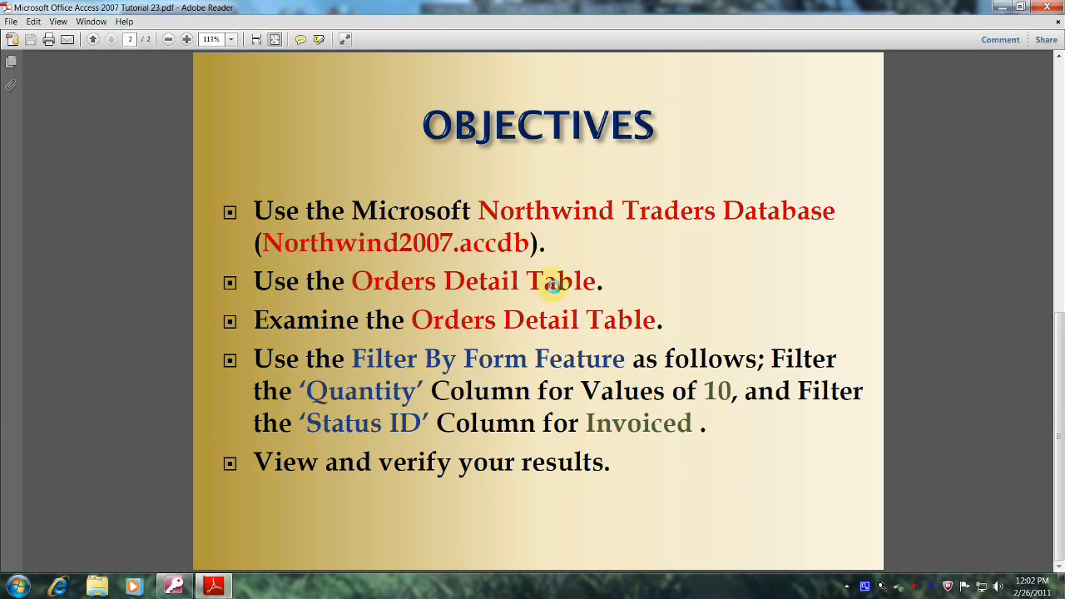
mouse_move(303, 322)
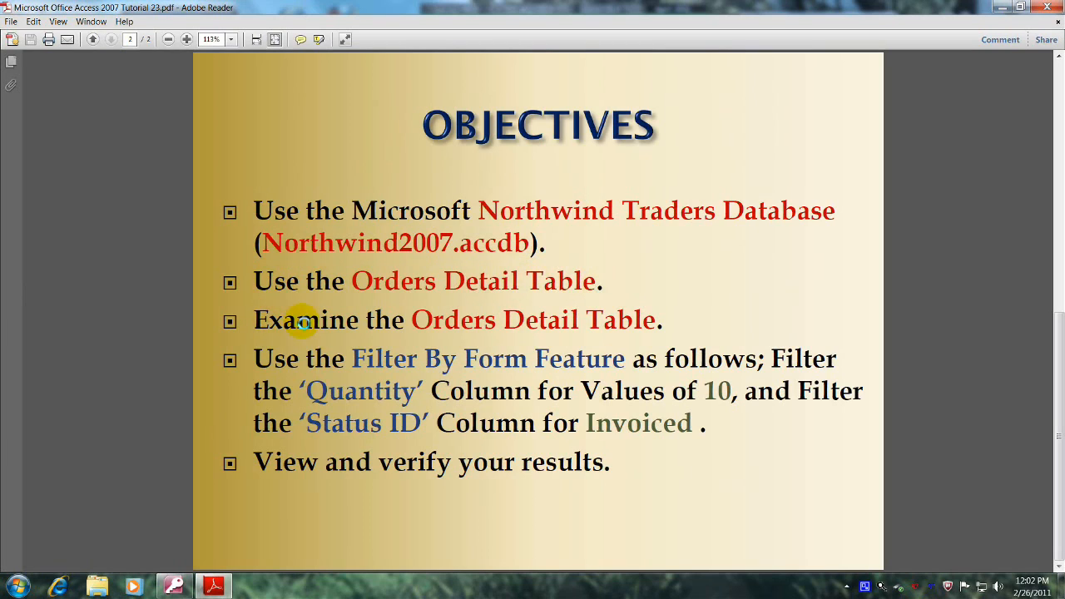
mouse_move(633, 325)
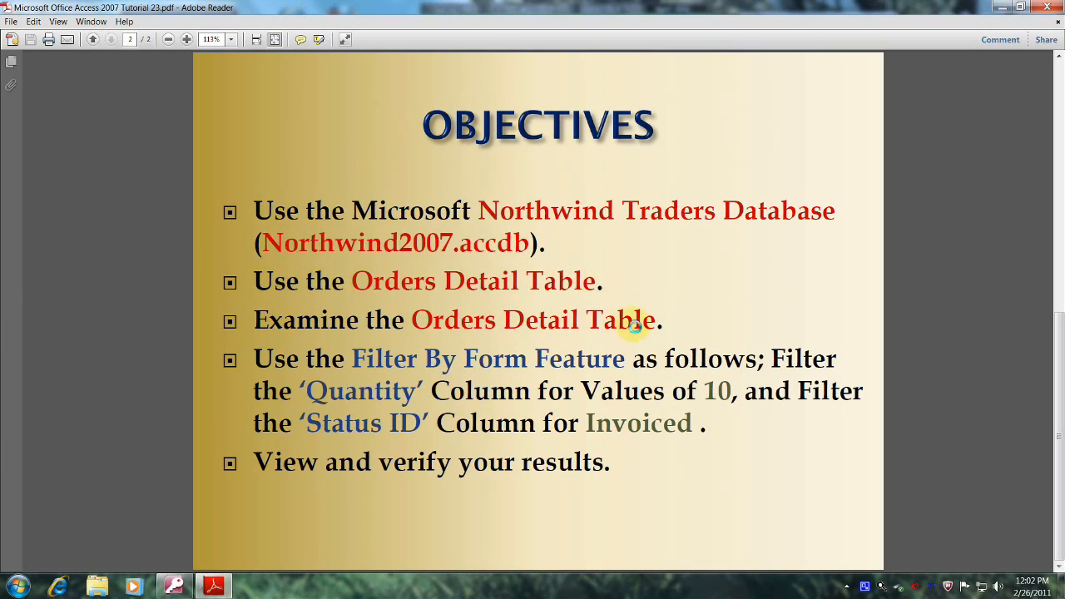
mouse_move(387, 359)
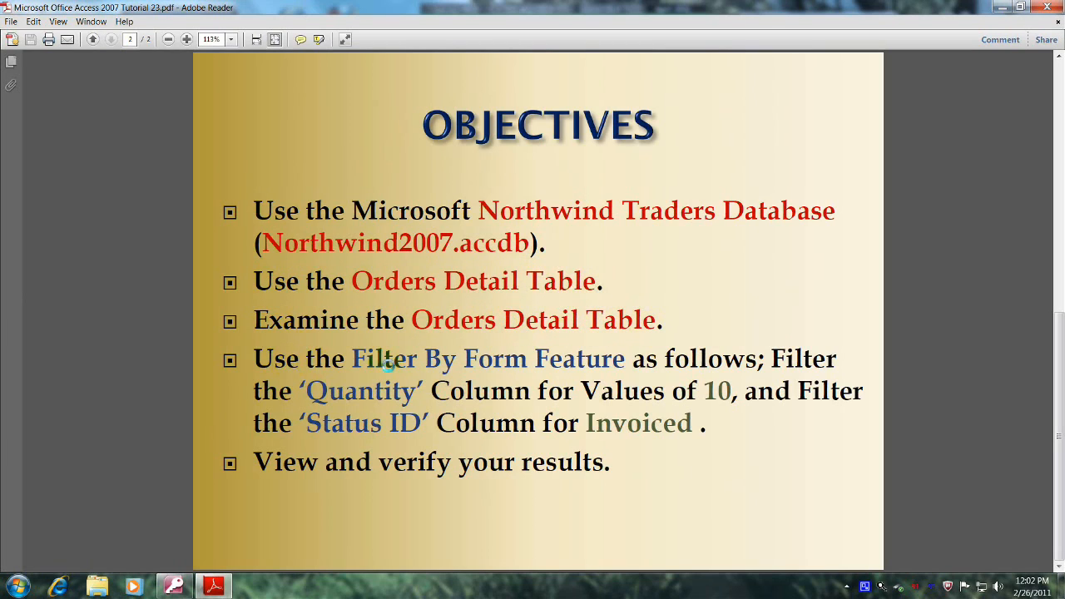
mouse_move(691, 367)
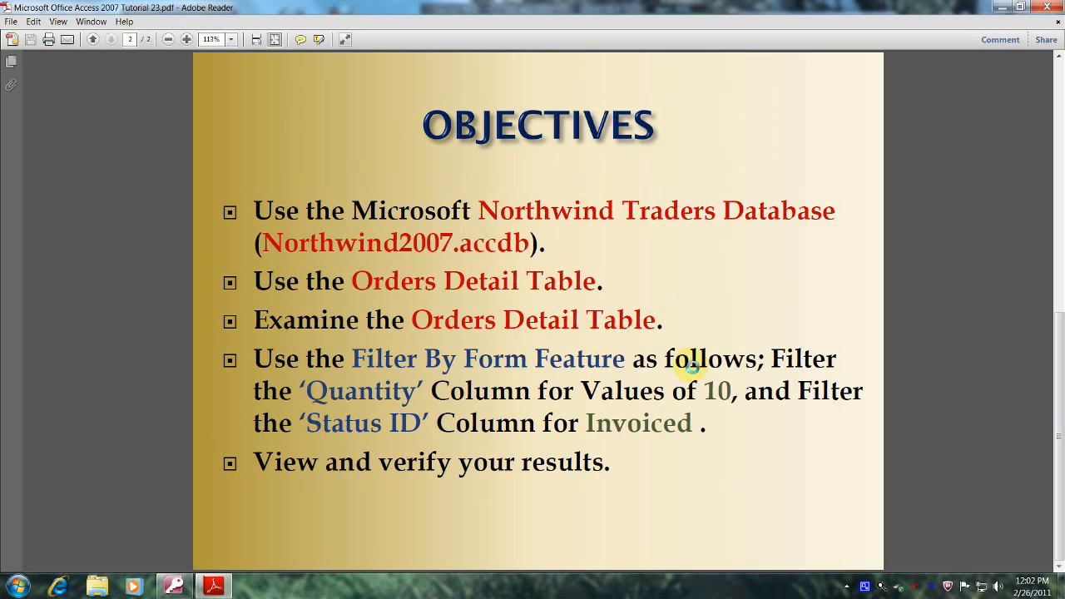
mouse_move(475, 395)
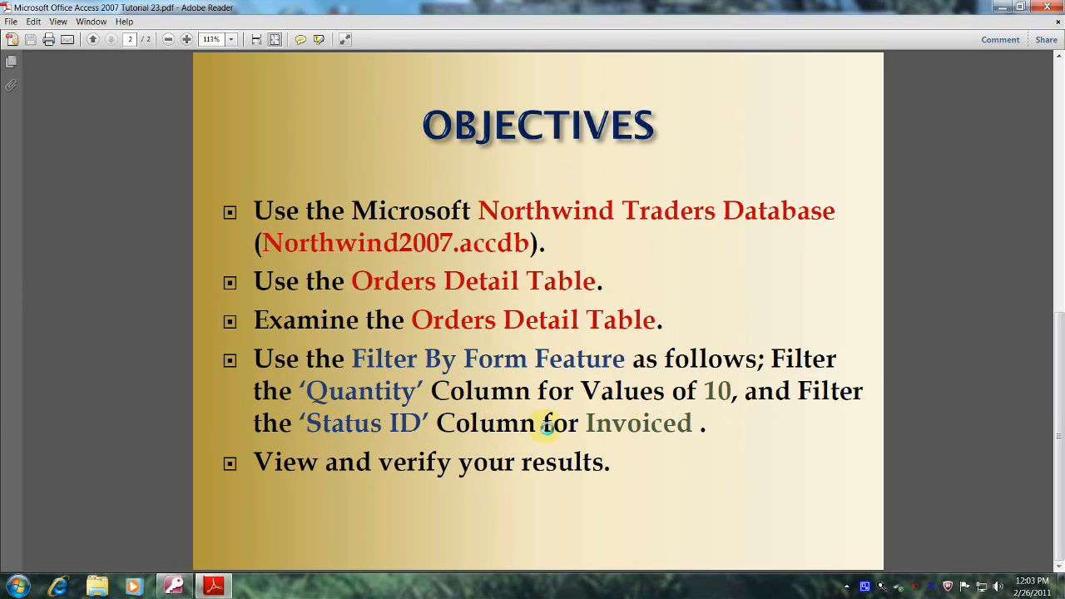
mouse_move(300, 449)
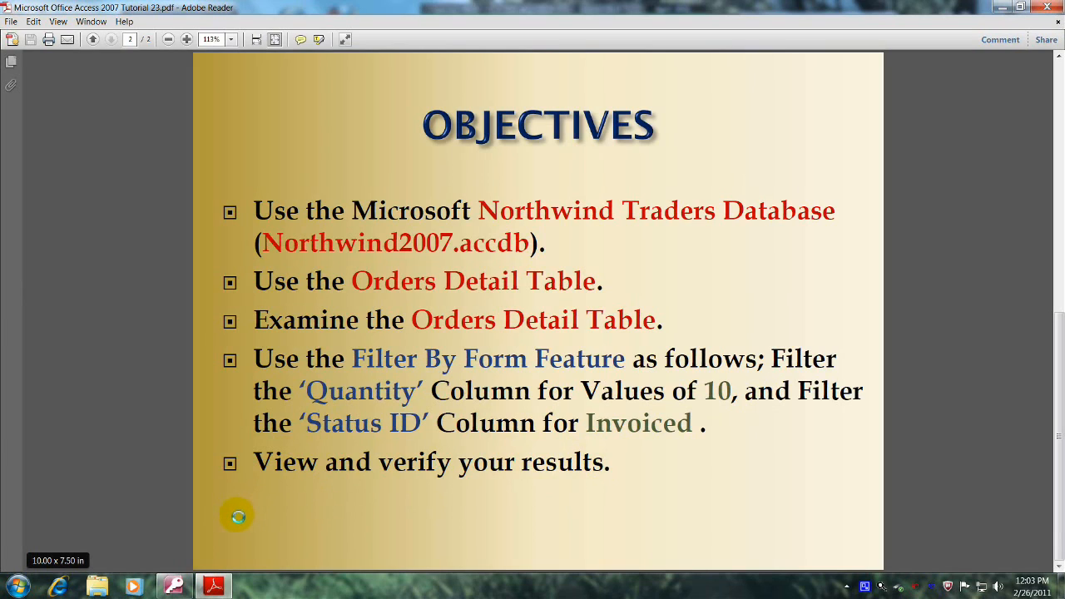
mouse_move(220, 523)
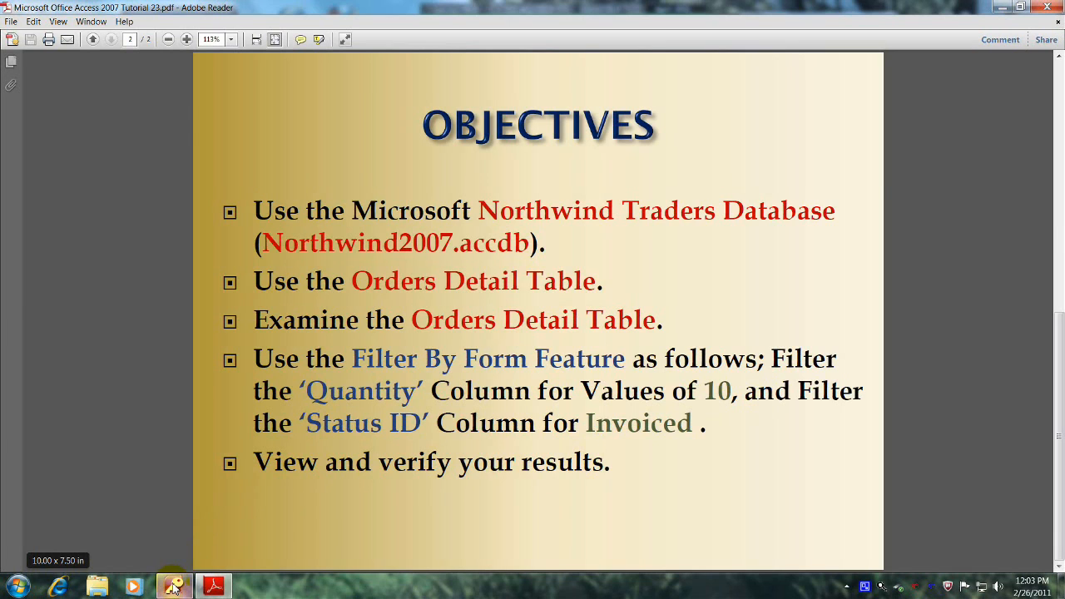
Switch to the Northwind 2007 database window from the taskbar.
left_click(174, 587)
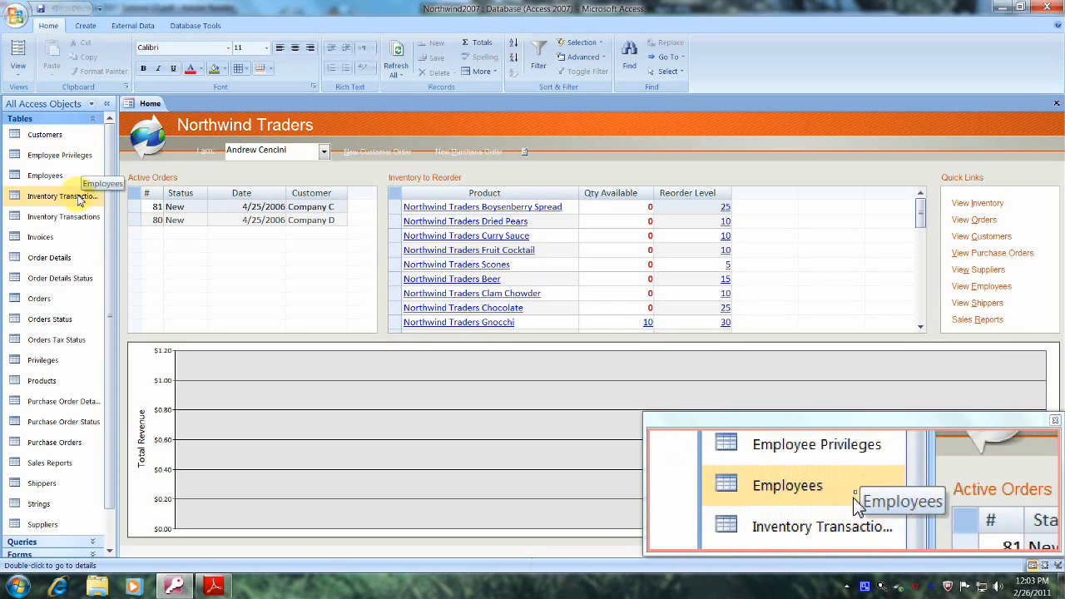
mouse_move(49, 257)
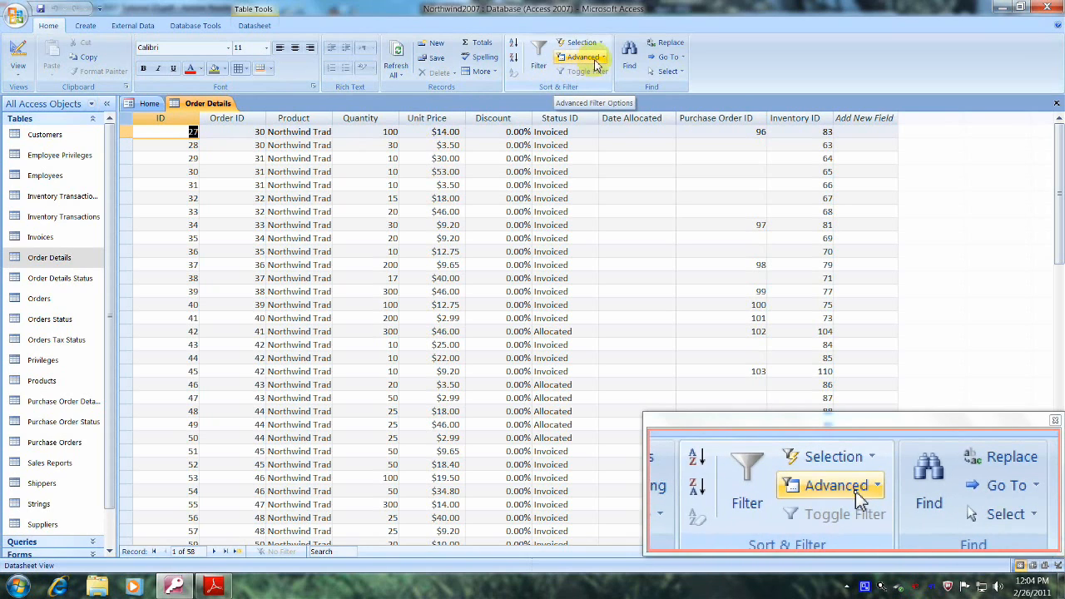
Choose Filter By Form from the Advanced menu for the Order Details table.
left_click(583, 56)
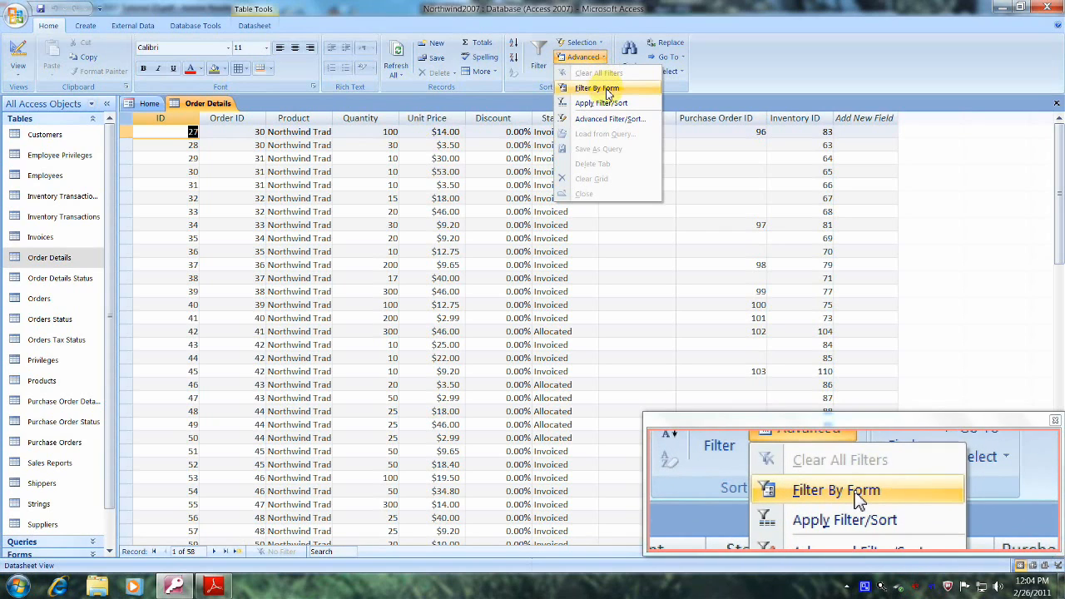
left_click(597, 88)
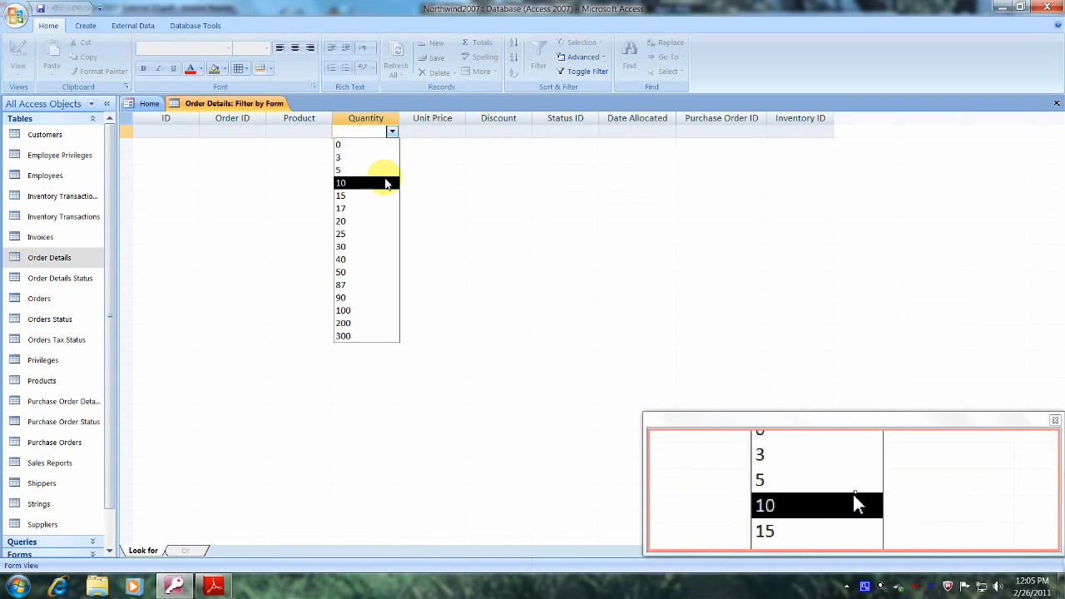
Choose Quantity 10 and Status ID Invoiced as the form filter criteria.
left_click(341, 182)
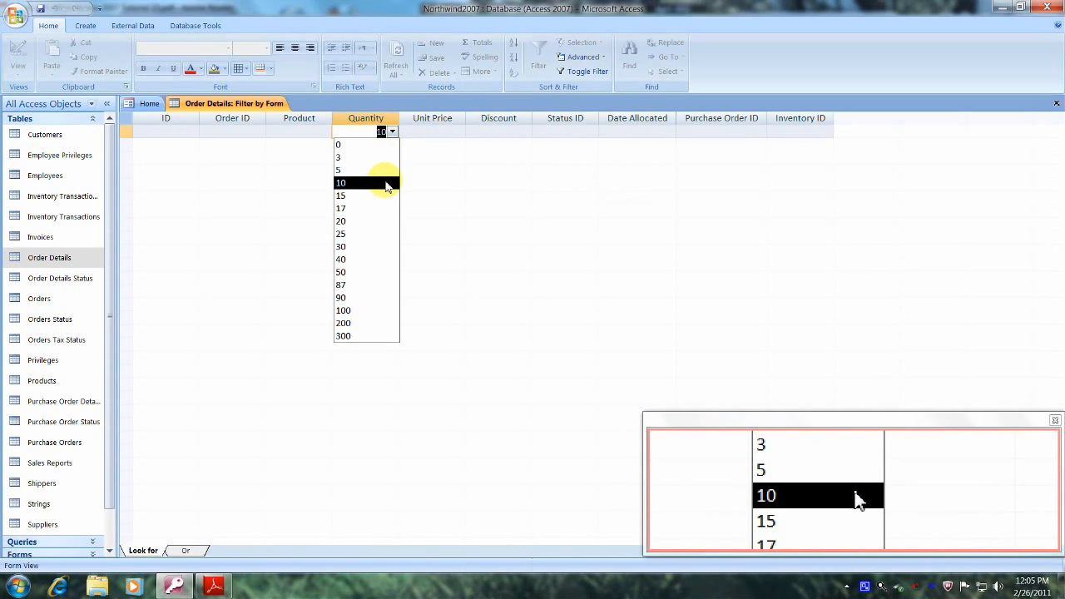
left_click(340, 182)
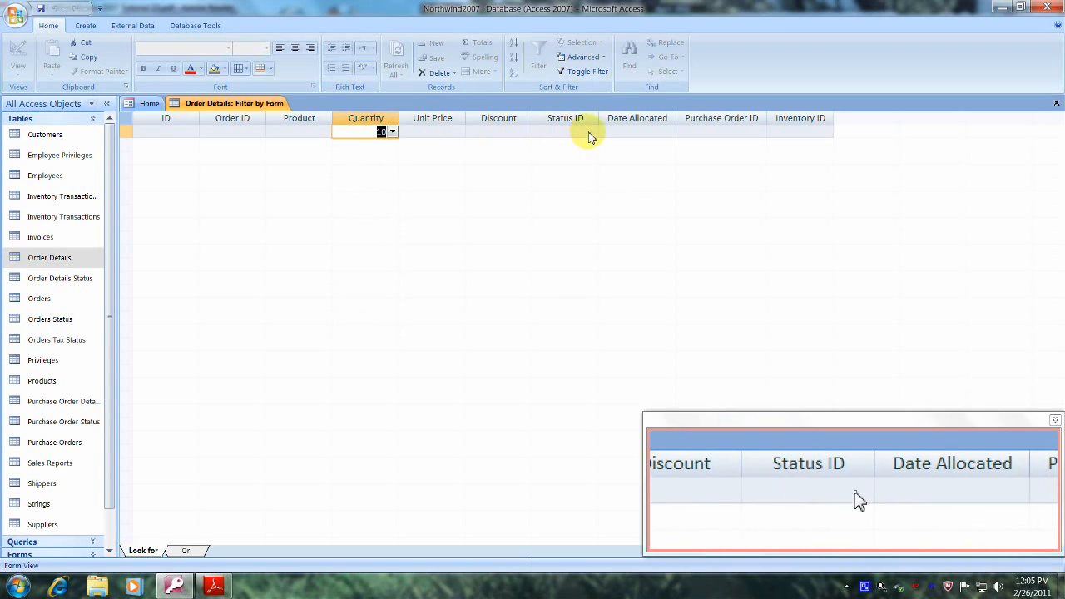
left_click(592, 131)
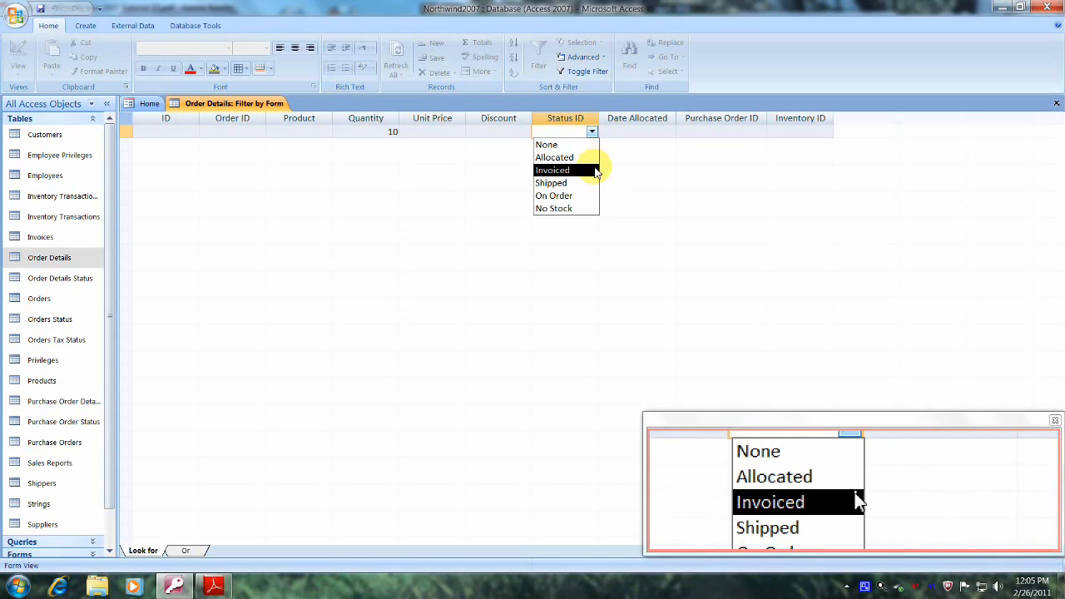
left_click(553, 170)
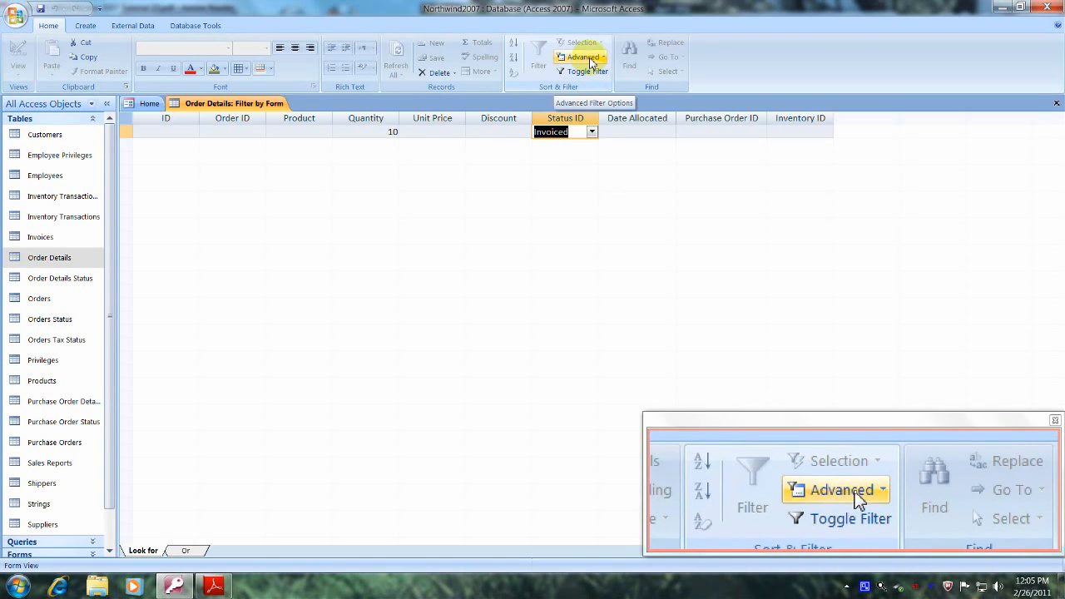
Apply the form filter and scroll through the 9 matching Order Details records.
left_click(584, 57)
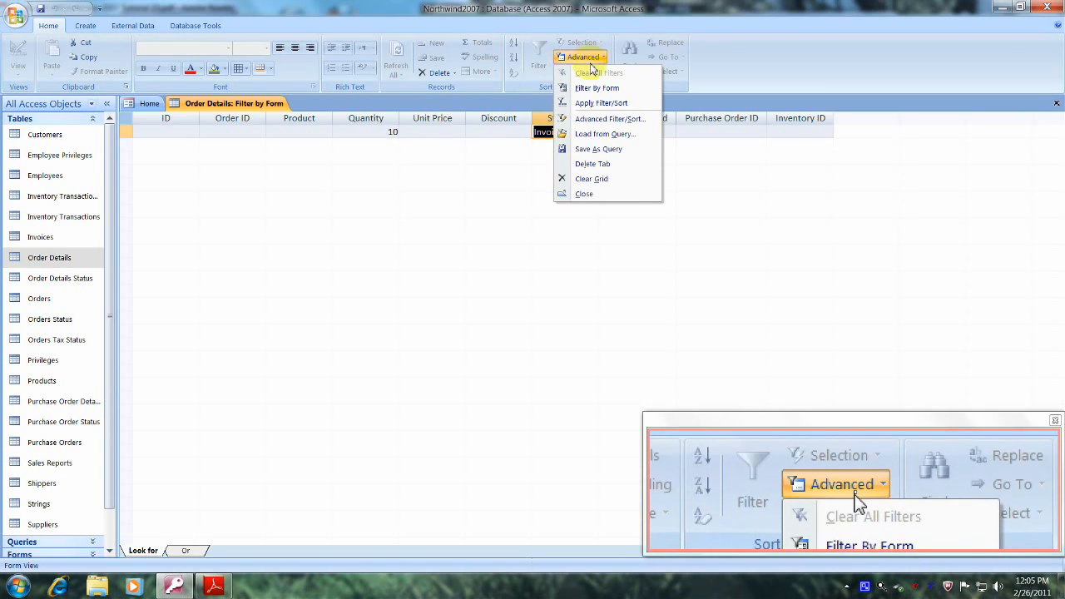
mouse_move(601, 102)
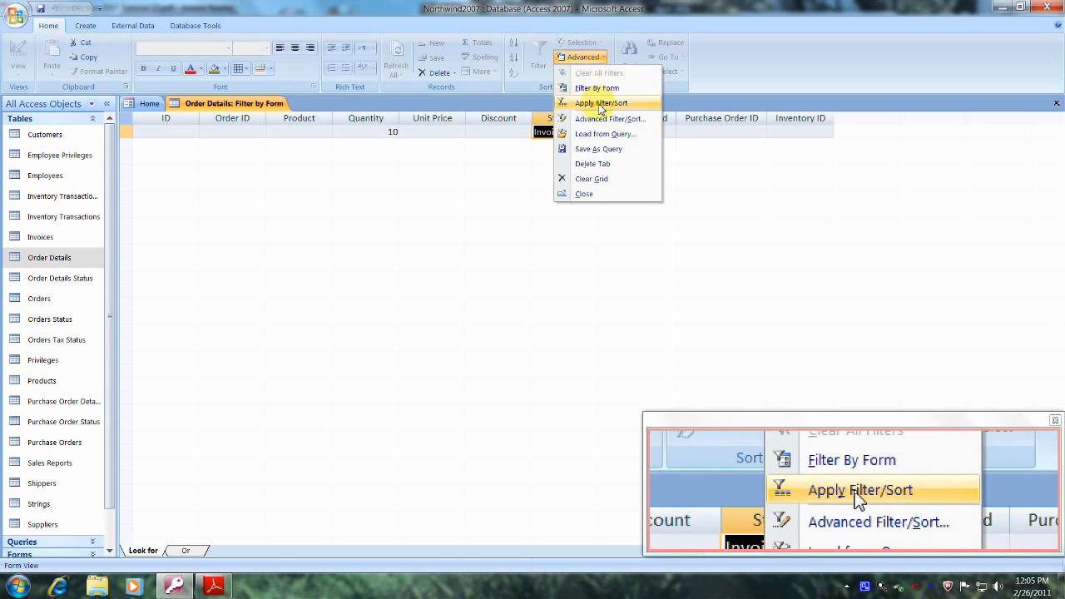
left_click(601, 103)
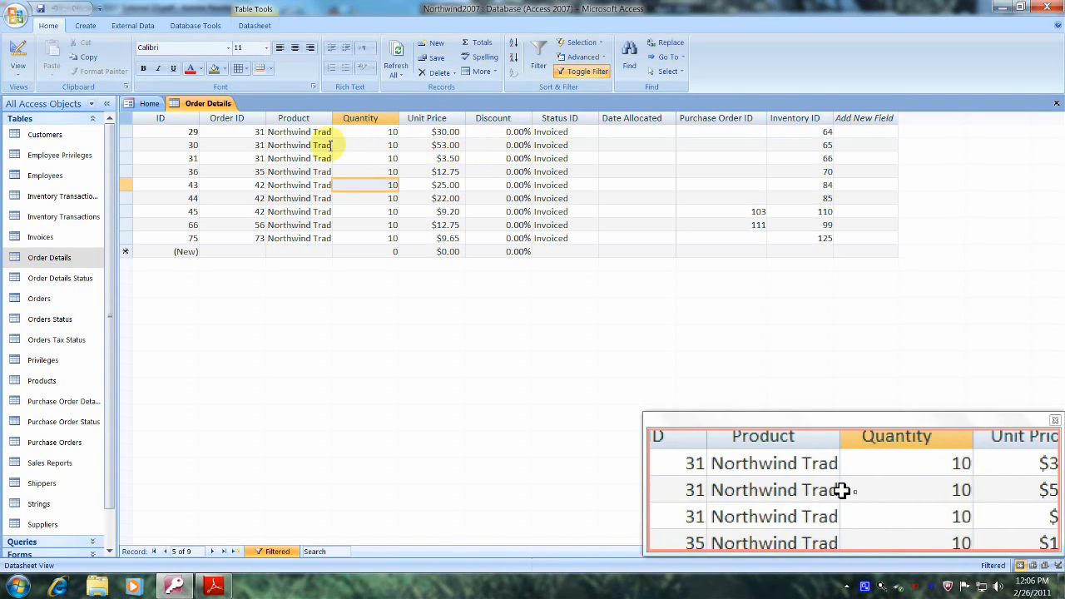
scroll("left", 3)
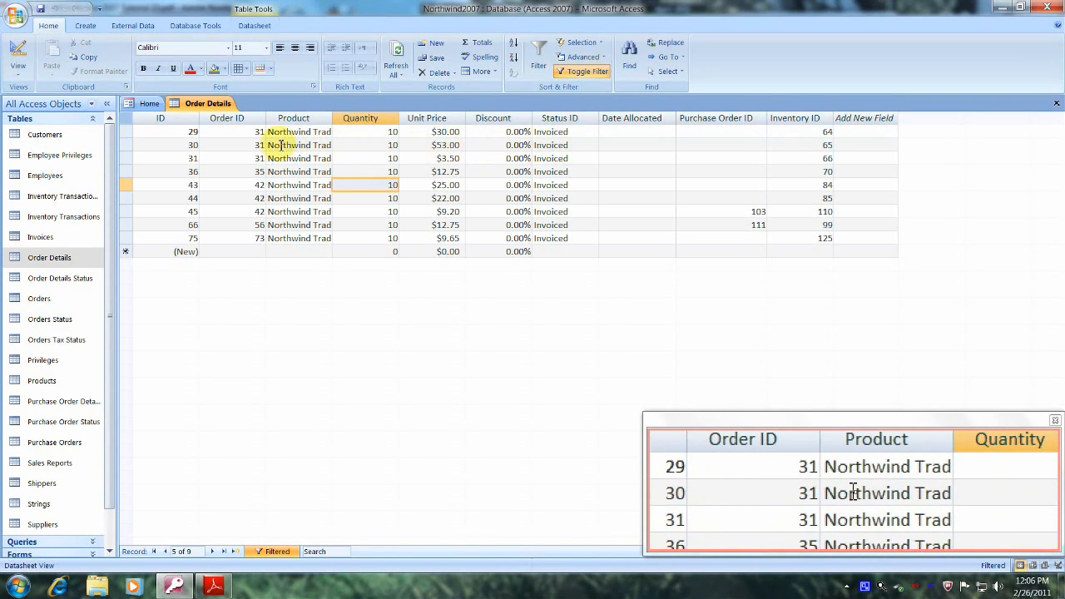